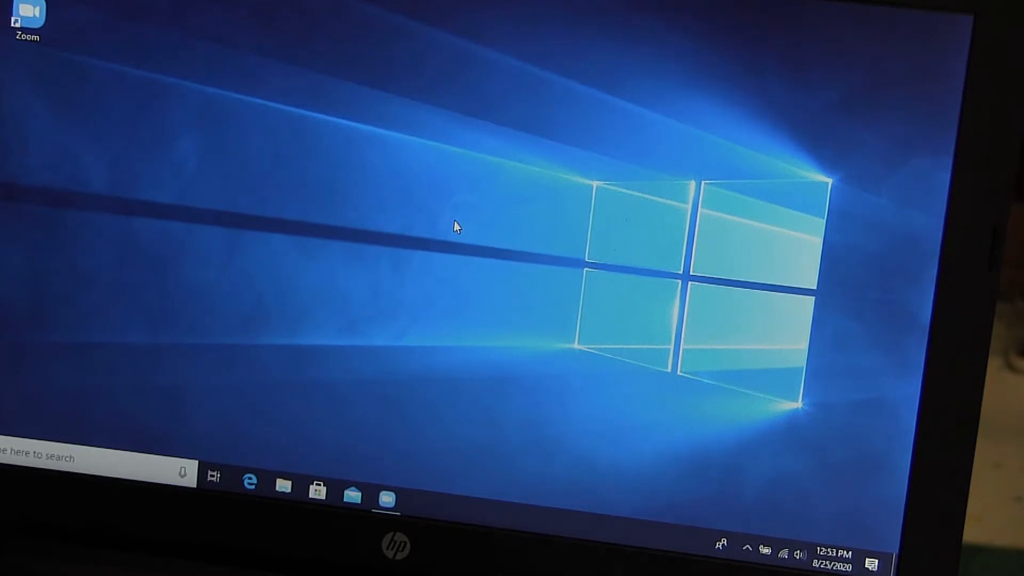
Open Display settings from the desktop's right-click menu.
right_click(458, 226)
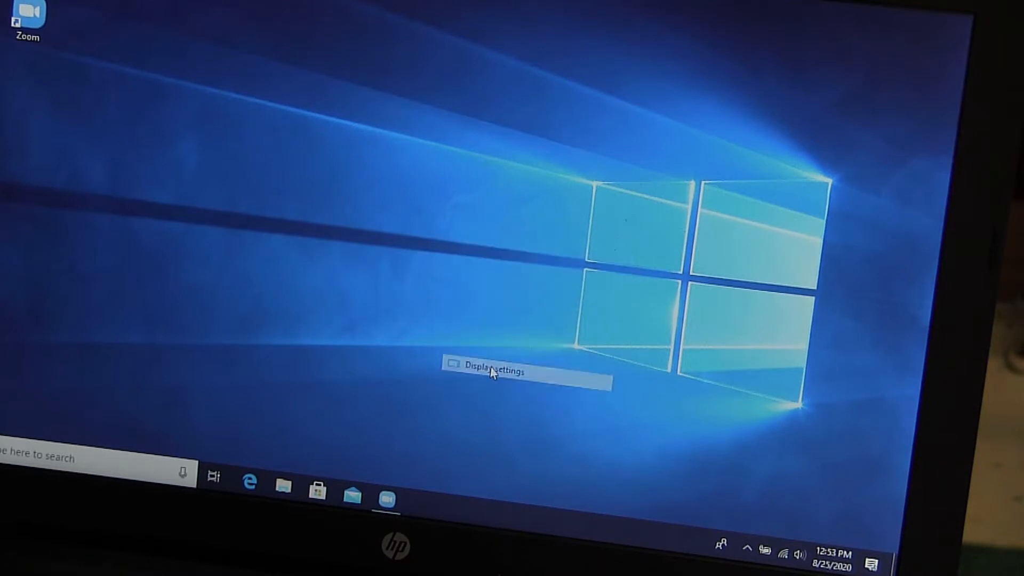
click(494, 365)
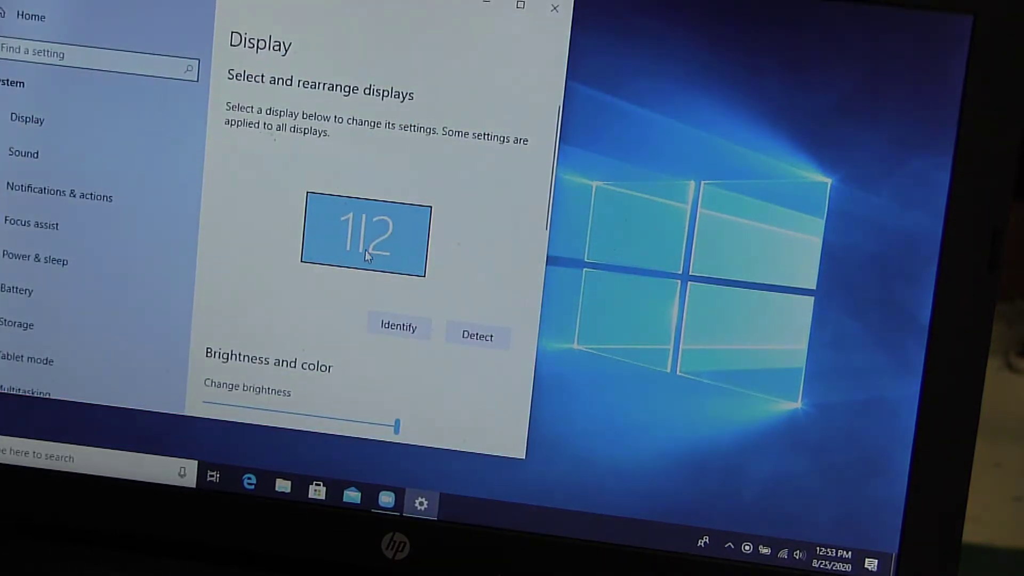
mouse_move(547, 229)
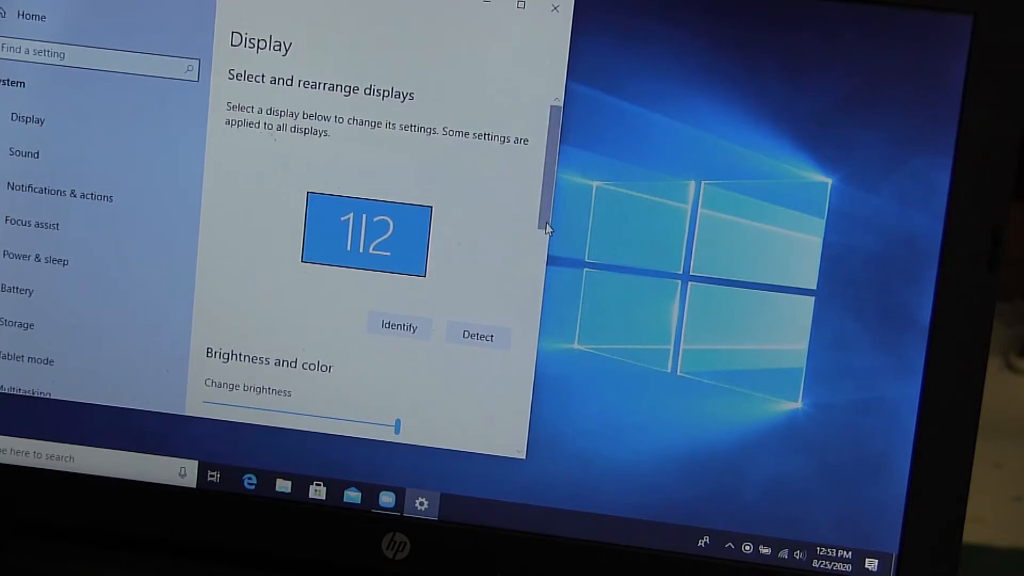
Scroll the Display page down to the Multiple displays section.
scroll(down, 3)
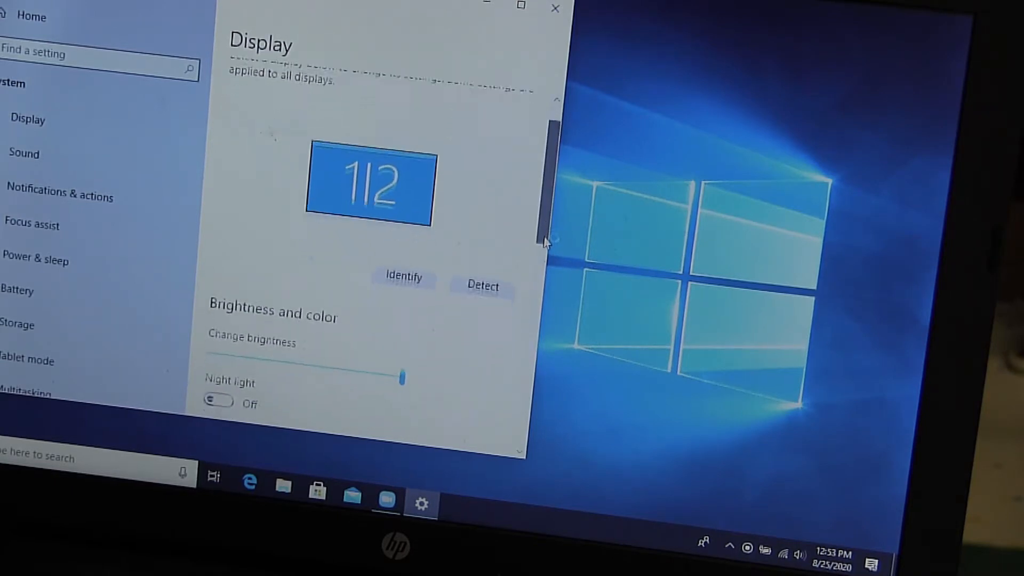
scroll(down, 3)
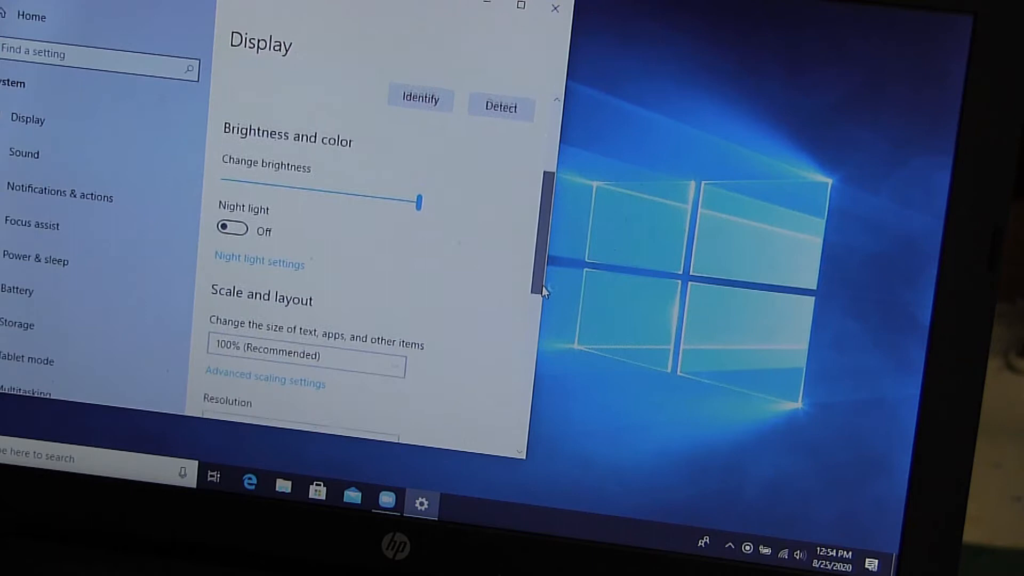
scroll(down, 3)
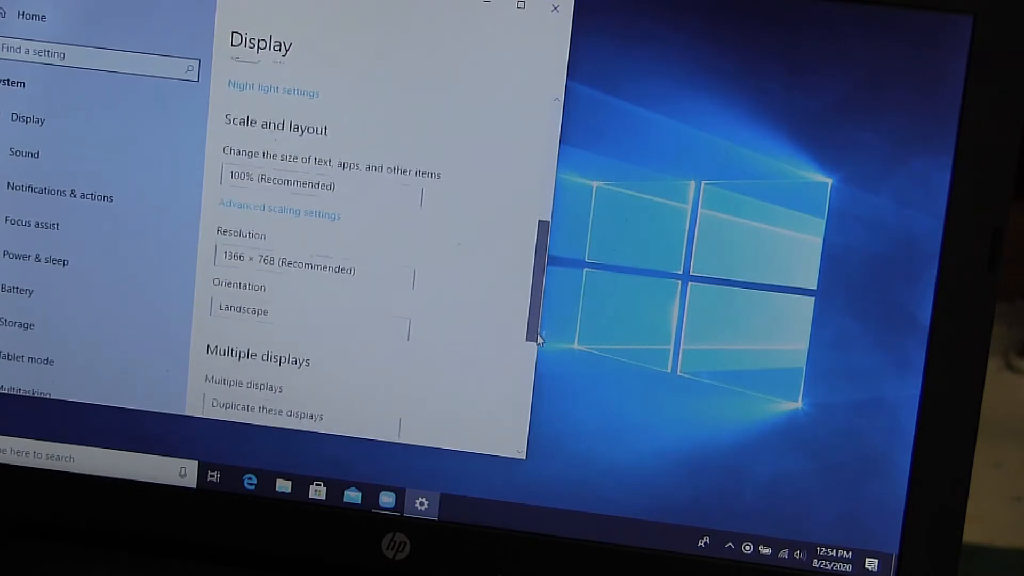
scroll(down, 3)
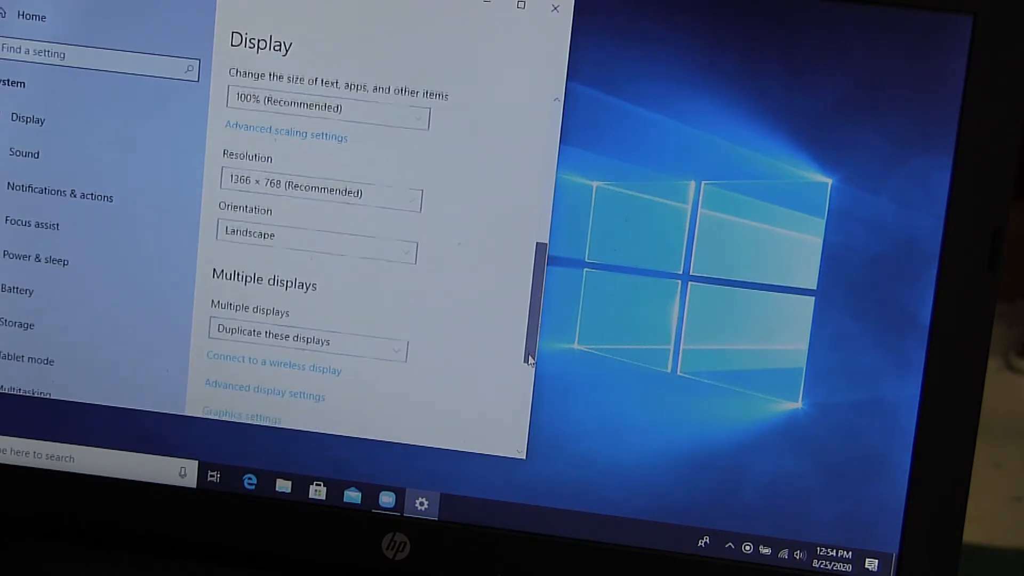
scroll(down, 3)
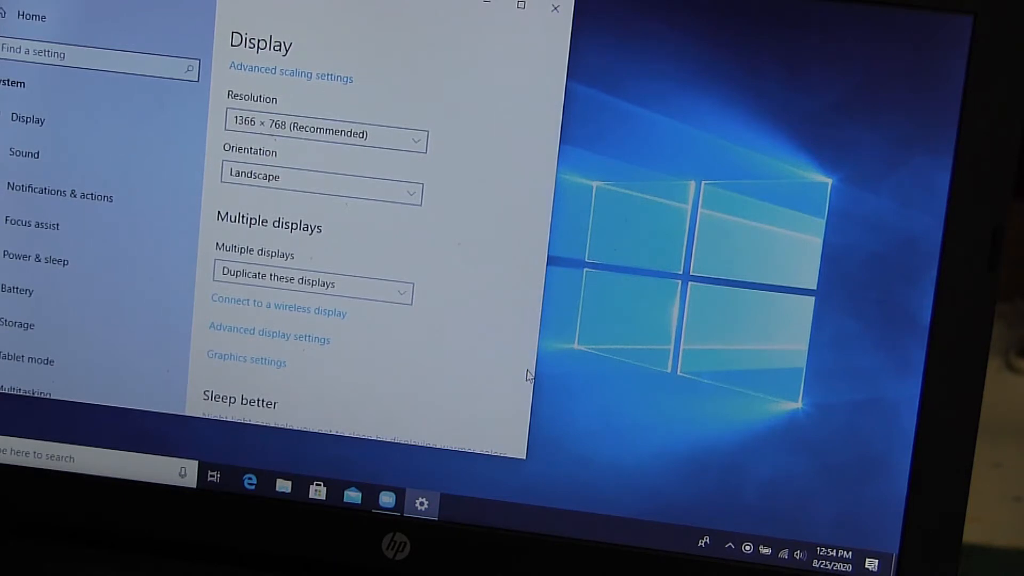
mouse_move(385, 271)
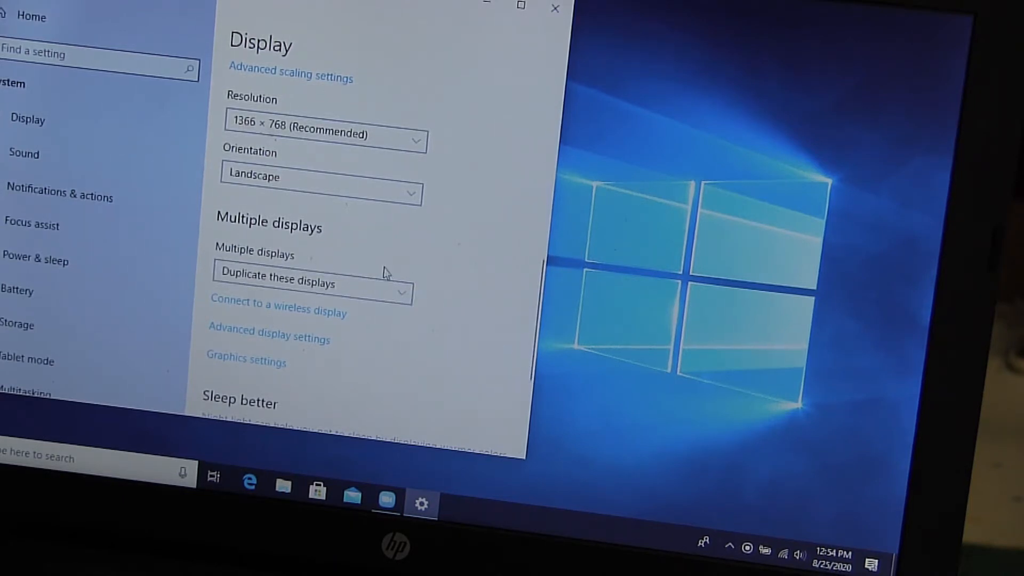
mouse_move(314, 228)
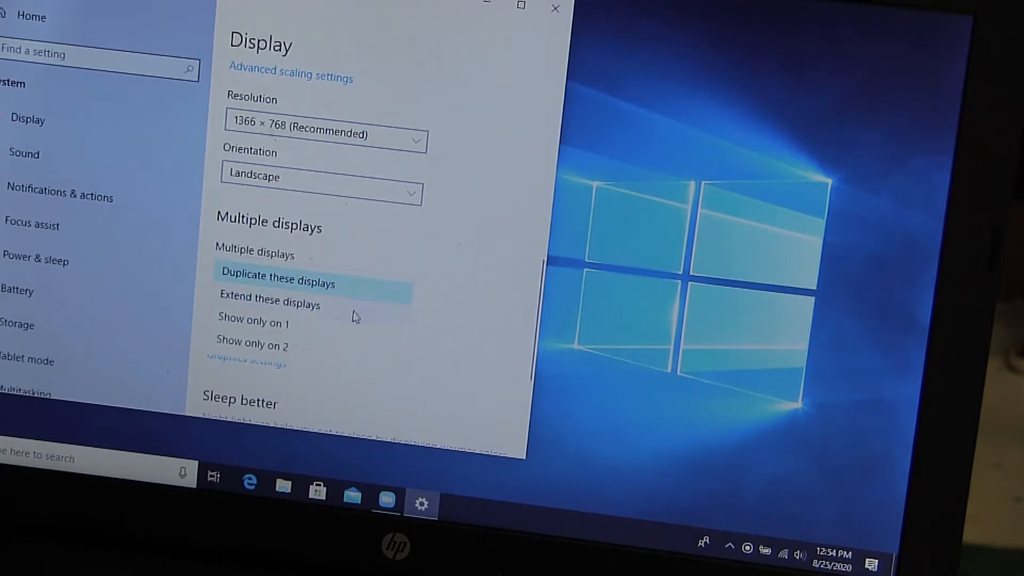
mouse_move(428, 252)
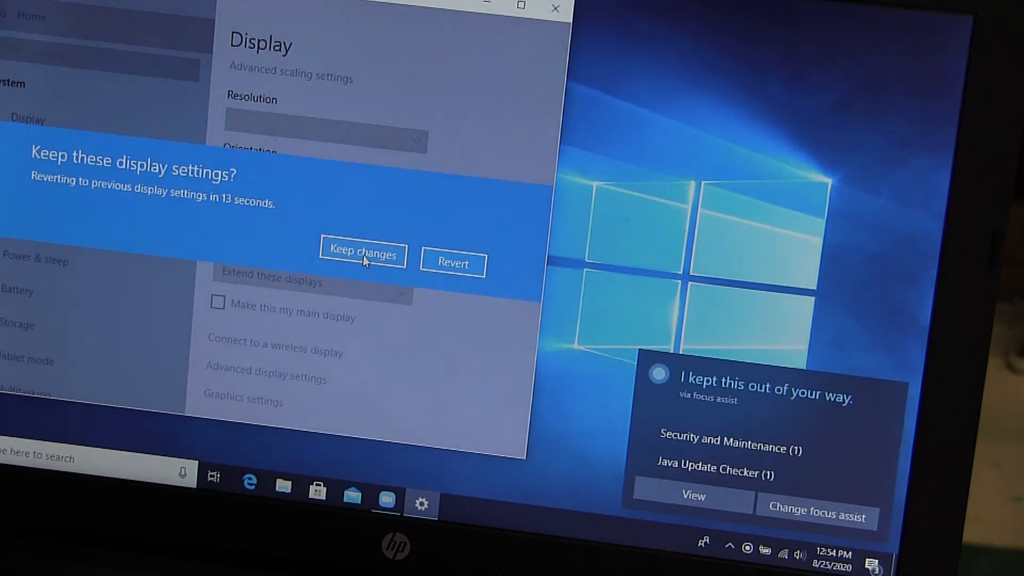
Keep the new 'Extend these displays' arrangement when prompted.
click(362, 254)
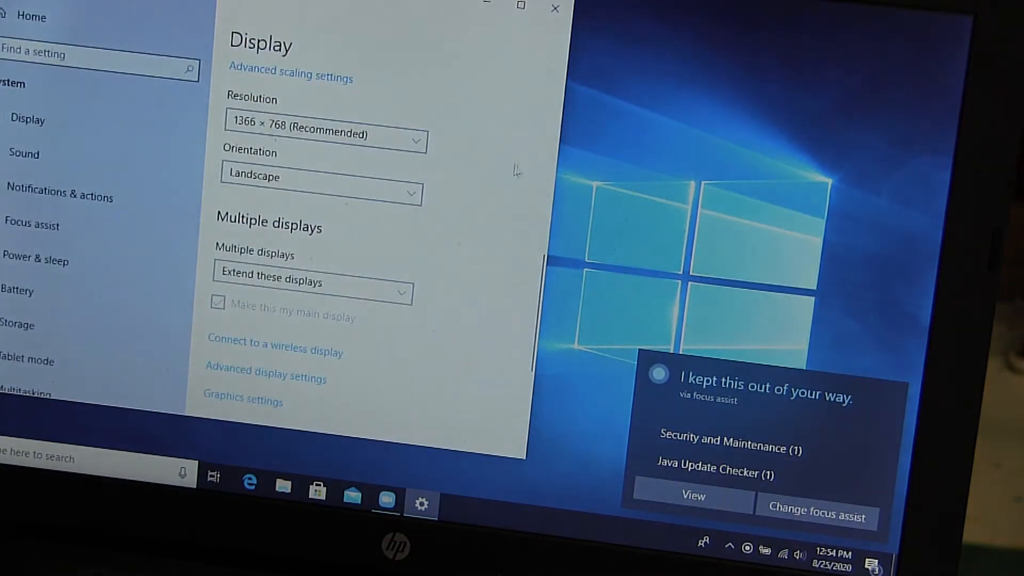